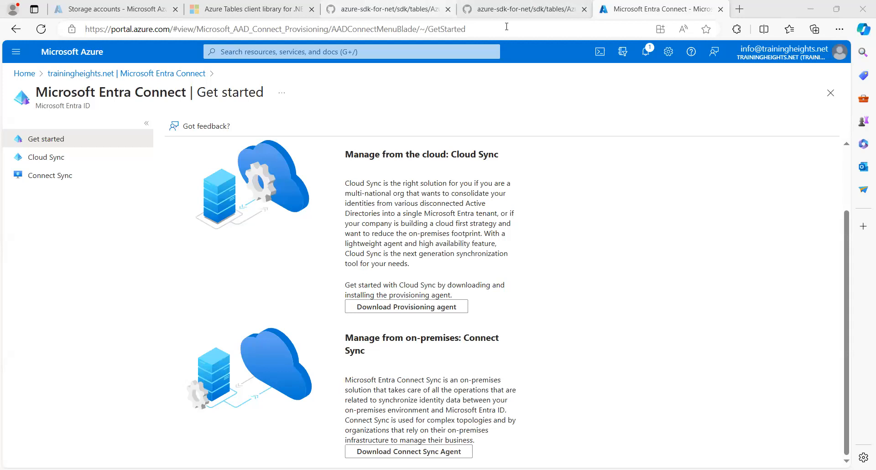
Open safranklyayo's Storage browser and list its tables, Country and Customers
click(111, 9)
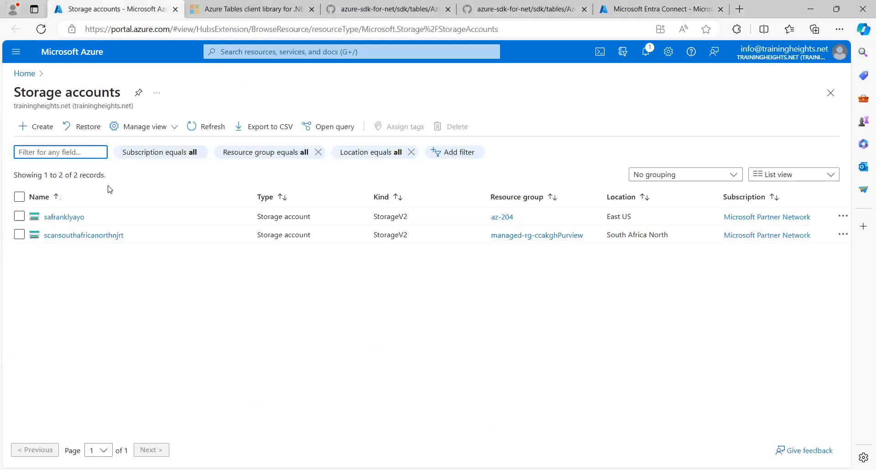
click(63, 217)
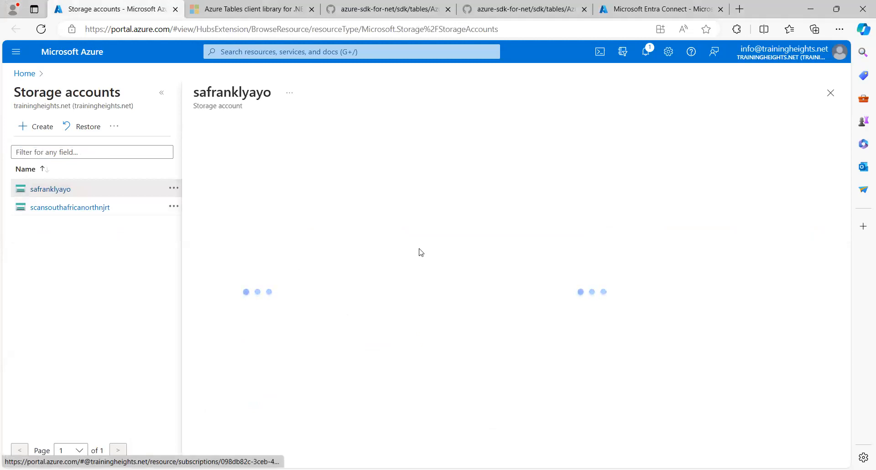
click(50, 188)
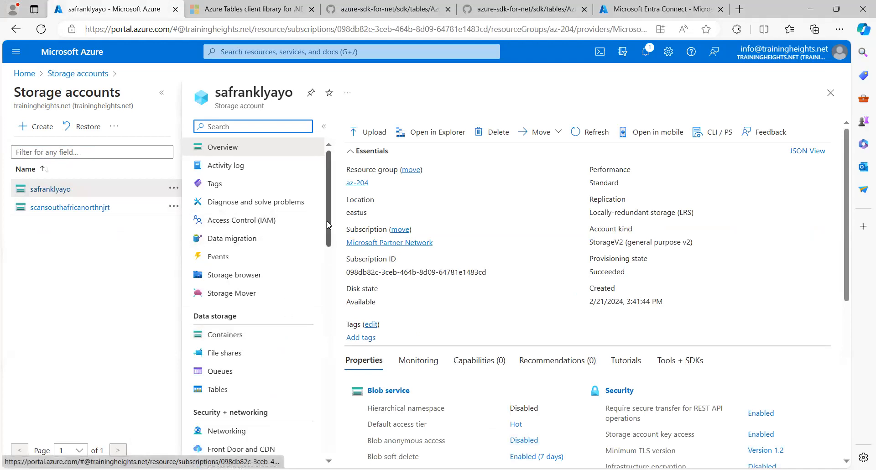
scroll(down, 3)
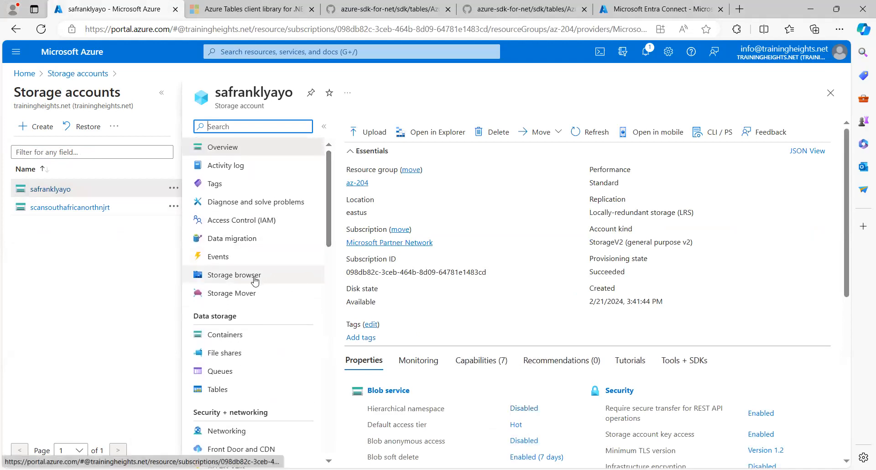
click(234, 274)
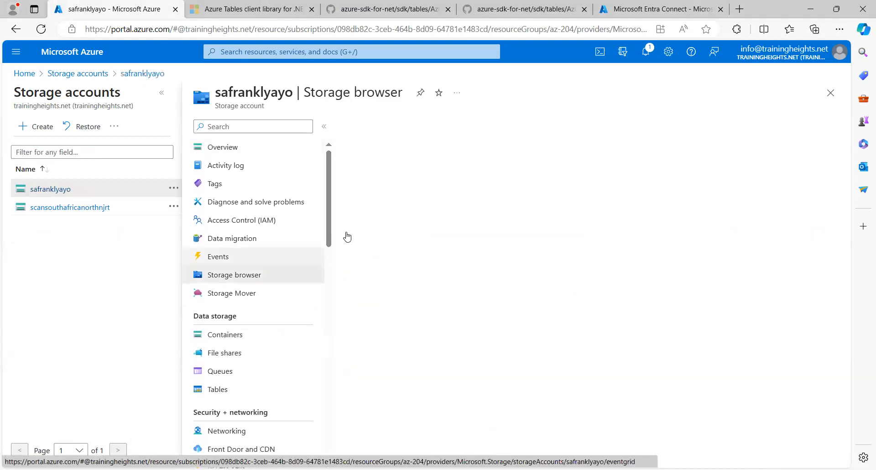
click(234, 274)
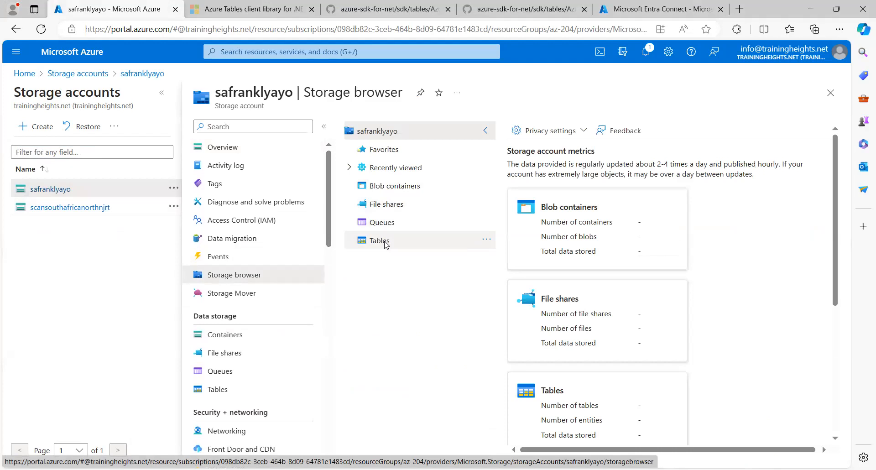
click(379, 240)
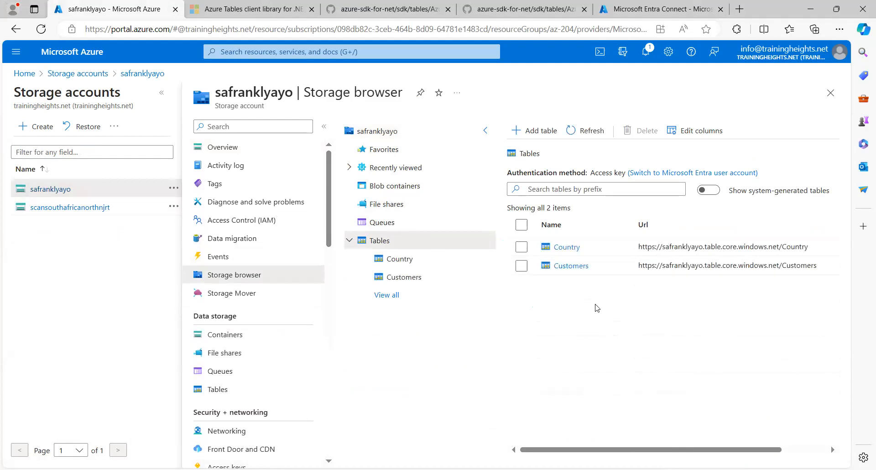
mouse_move(658, 320)
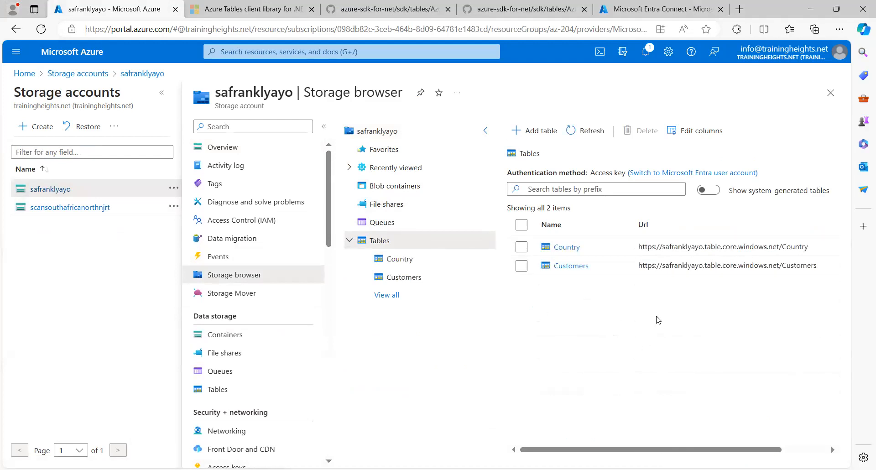
mouse_move(585, 286)
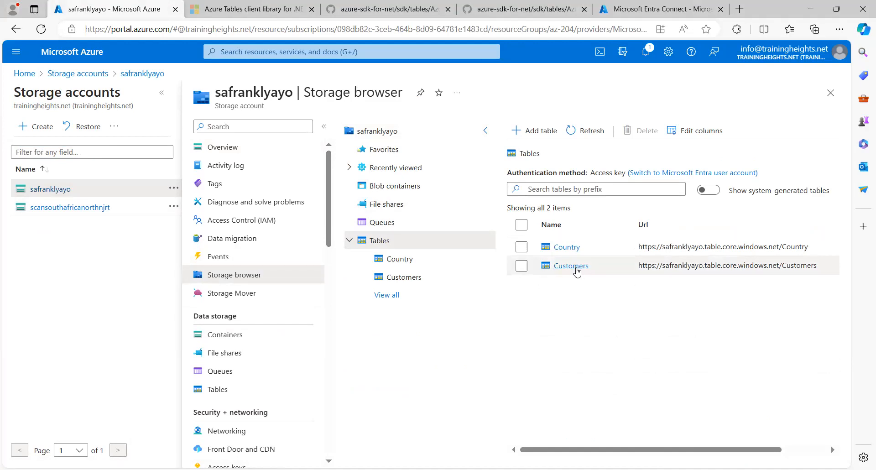
Open the Customers table, view the Add entity form, then cancel it without inserting
click(570, 265)
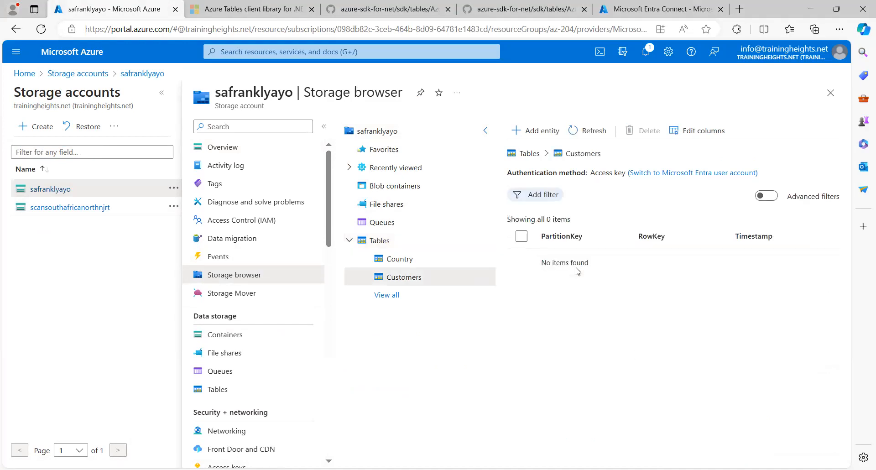
mouse_move(630, 302)
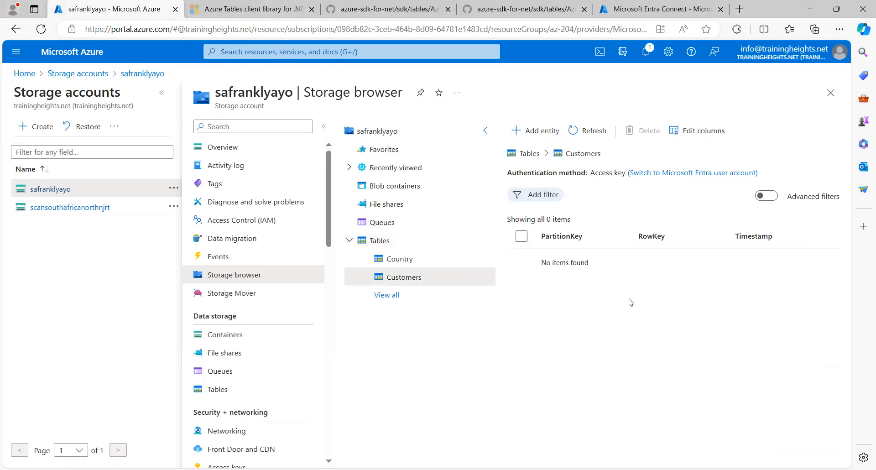
mouse_move(607, 276)
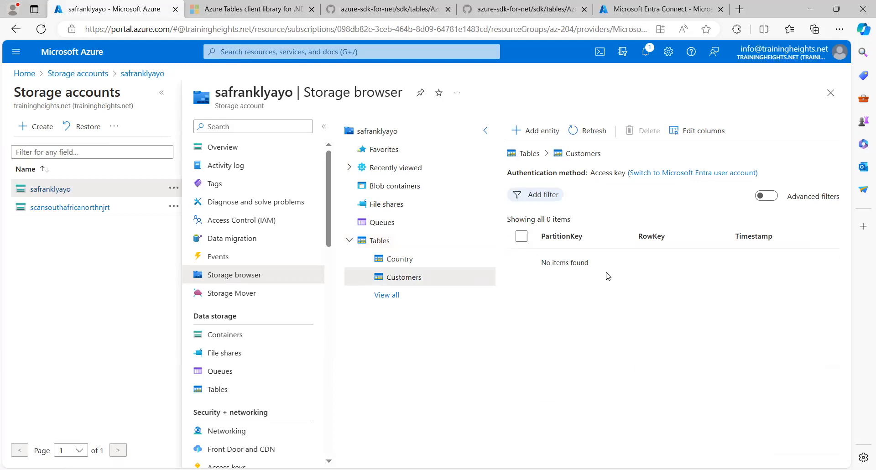
mouse_move(607, 268)
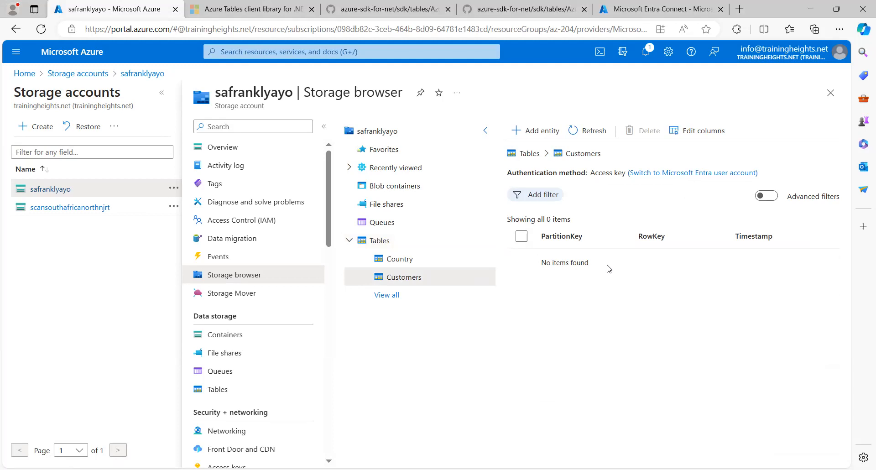
mouse_move(535, 141)
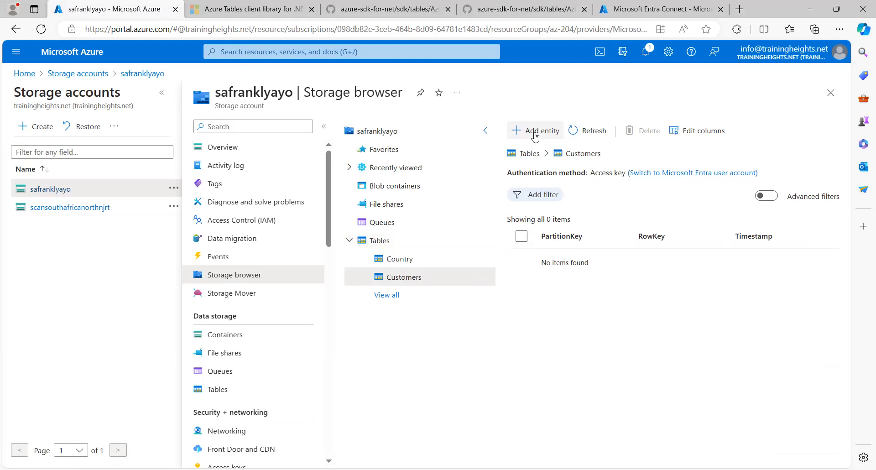
click(539, 130)
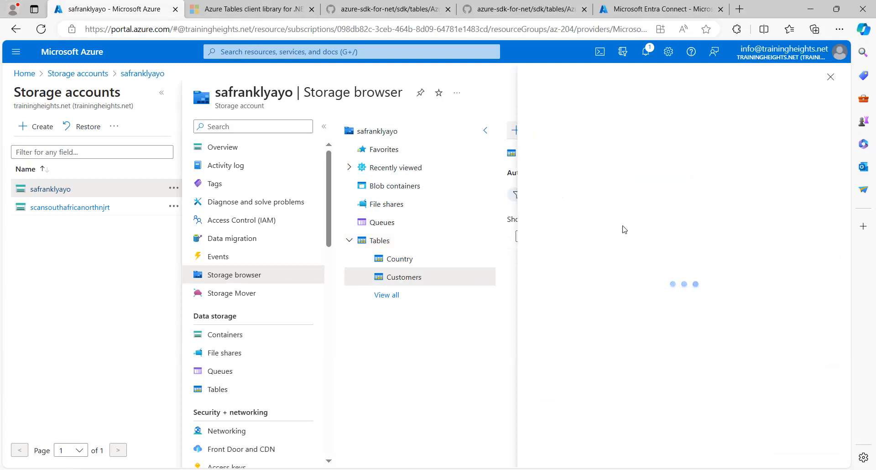
click(513, 130)
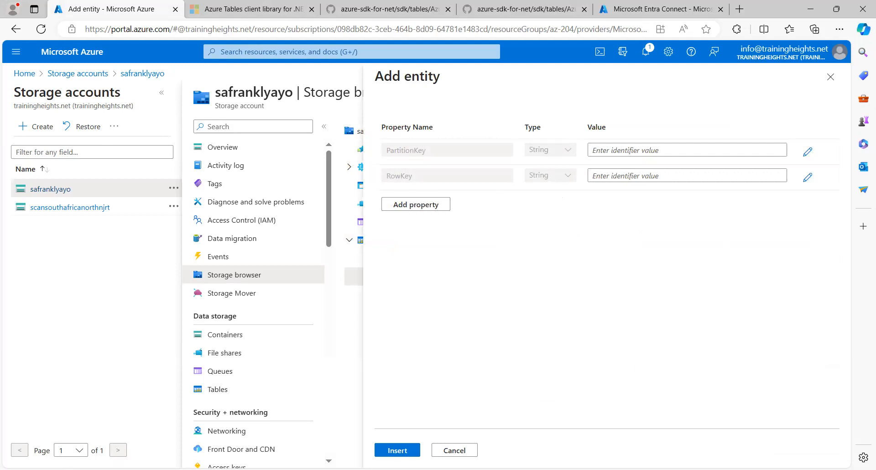
mouse_move(454, 450)
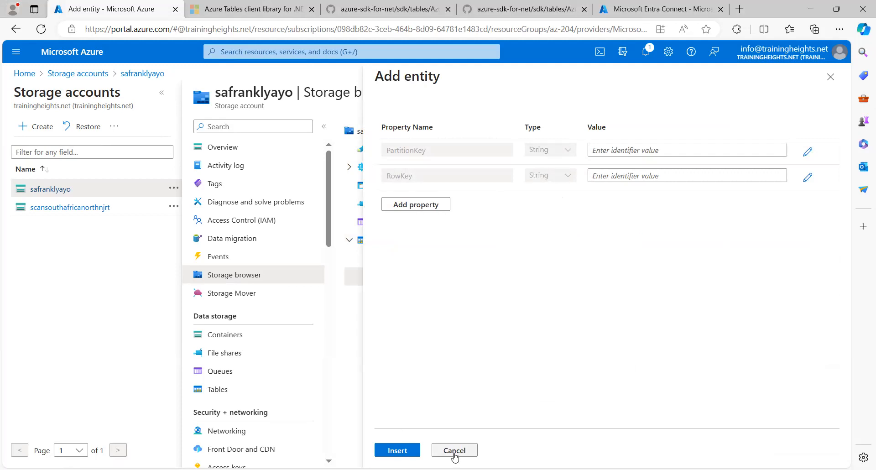
click(454, 450)
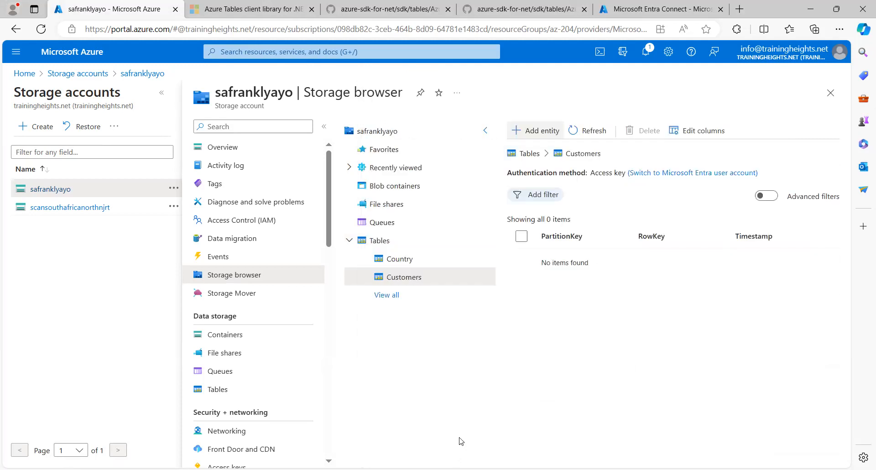
mouse_move(655, 330)
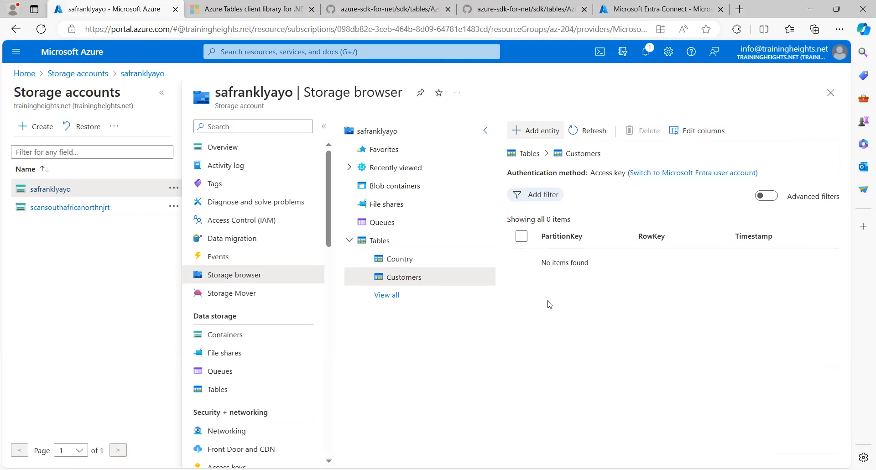
mouse_move(510, 265)
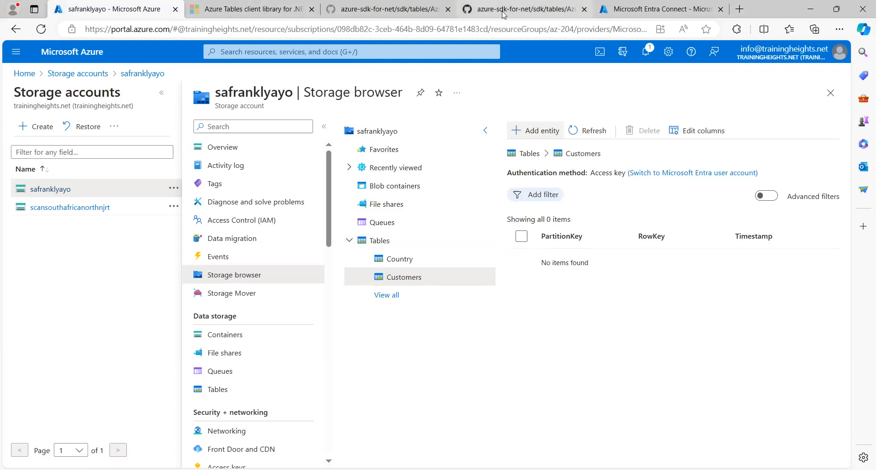
Browse the Azure Tables docs examples for adding and querying table entities
click(522, 9)
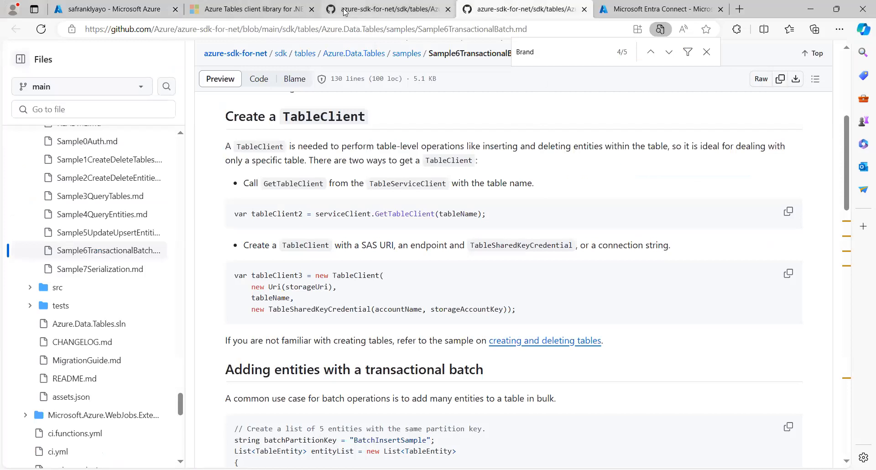
click(248, 9)
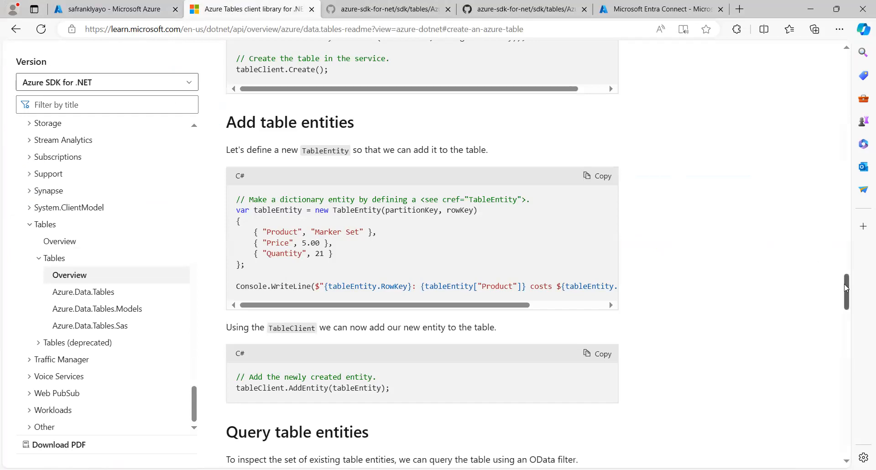
scroll(up, 3)
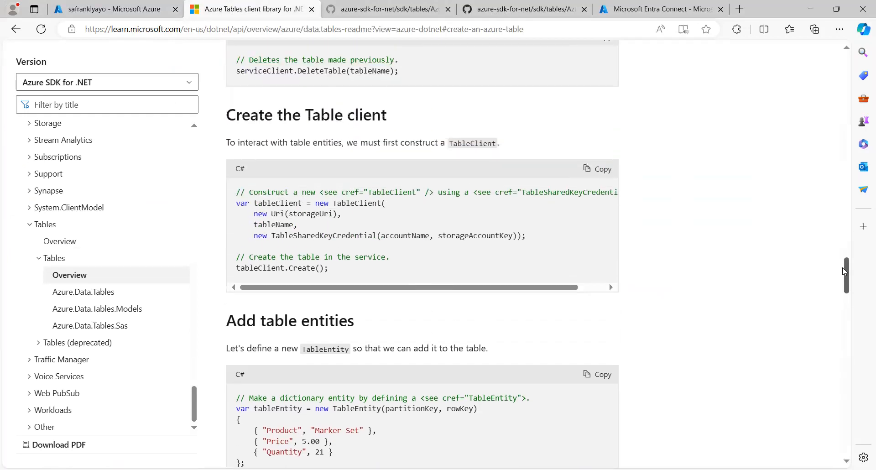
scroll(down, 3)
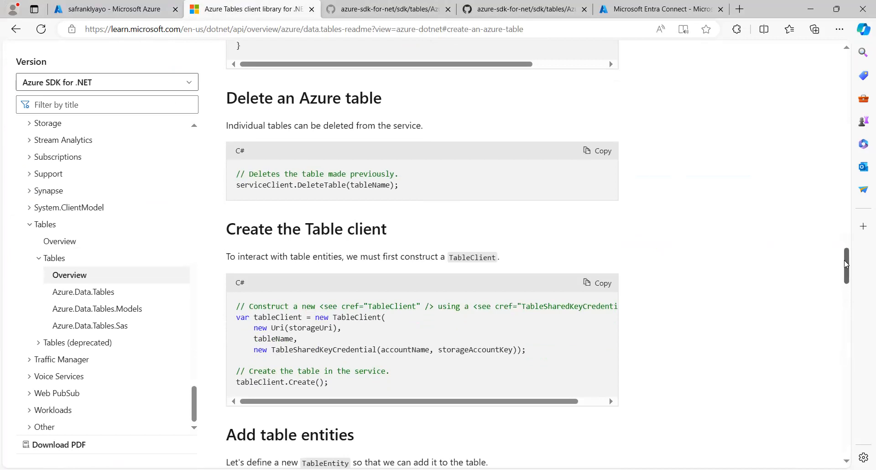
scroll(up, 3)
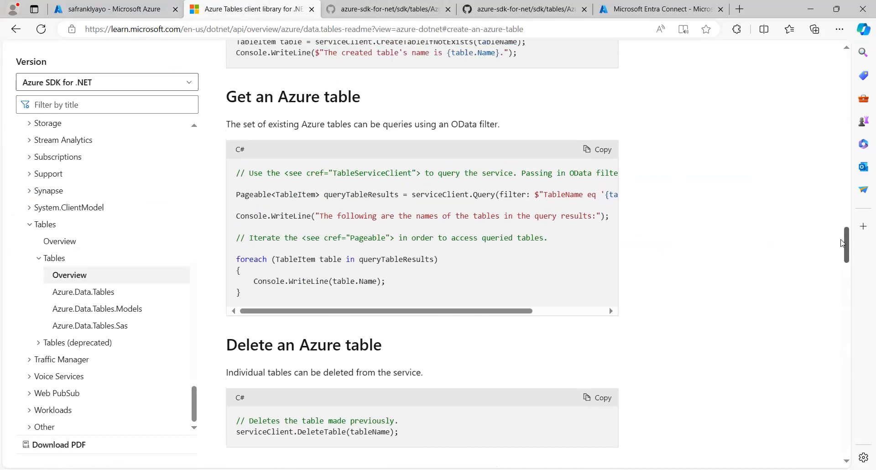
scroll(up, 3)
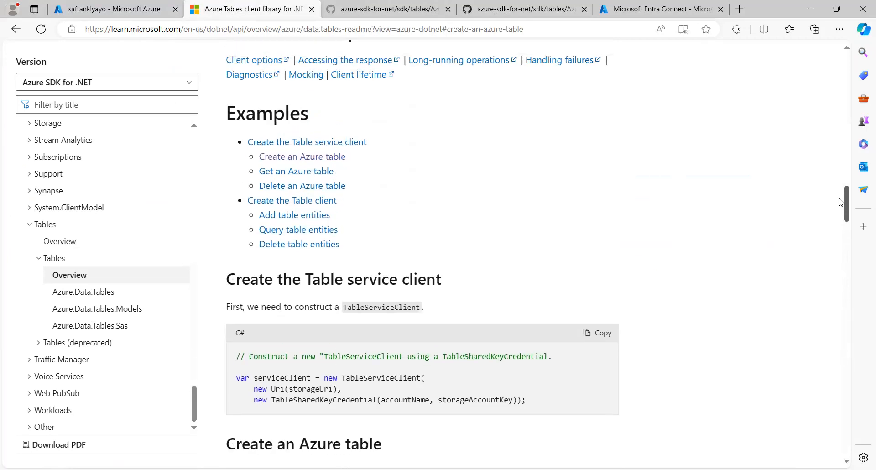
scroll(down, 3)
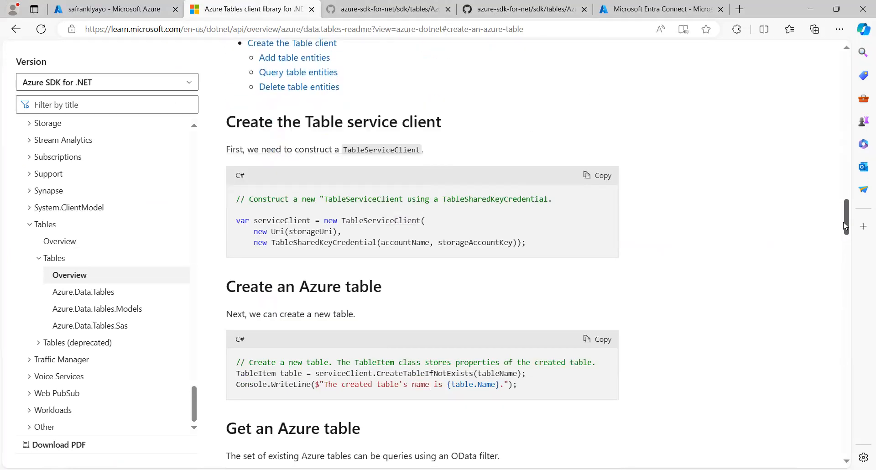
scroll(down, 3)
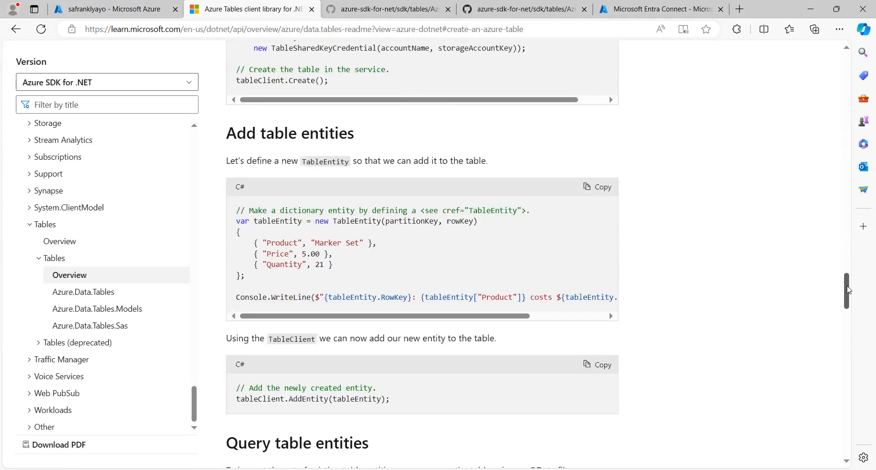
scroll(down, 3)
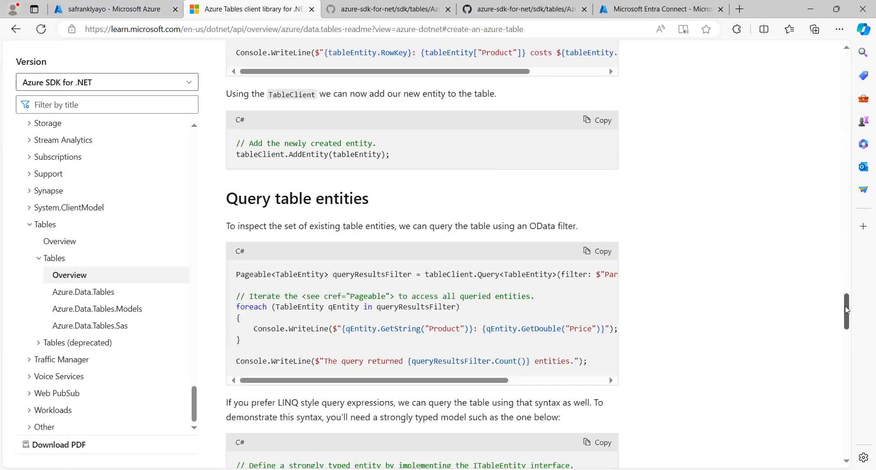
scroll(down, 3)
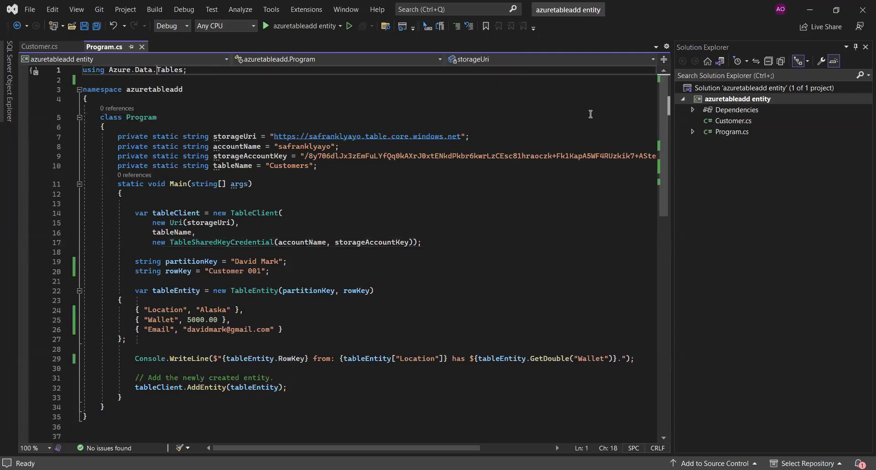
Walk through Program.cs's storage key, account name, table name, storage URI settings and Main
double_click(170, 69)
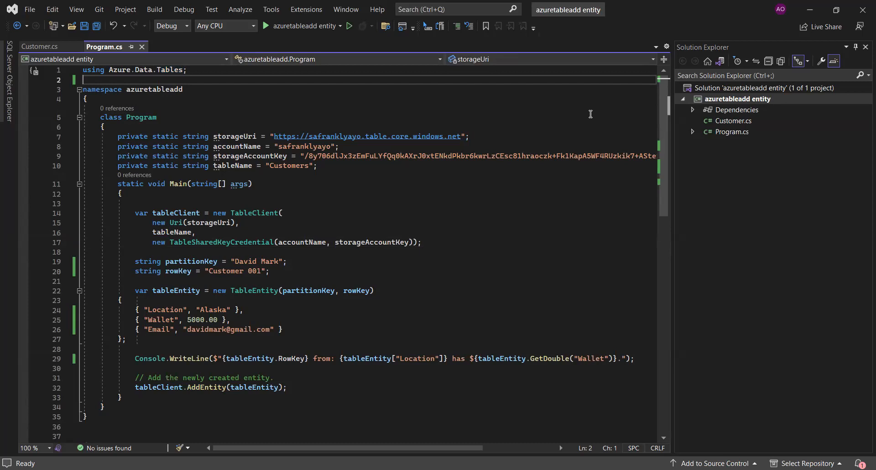
click(182, 89)
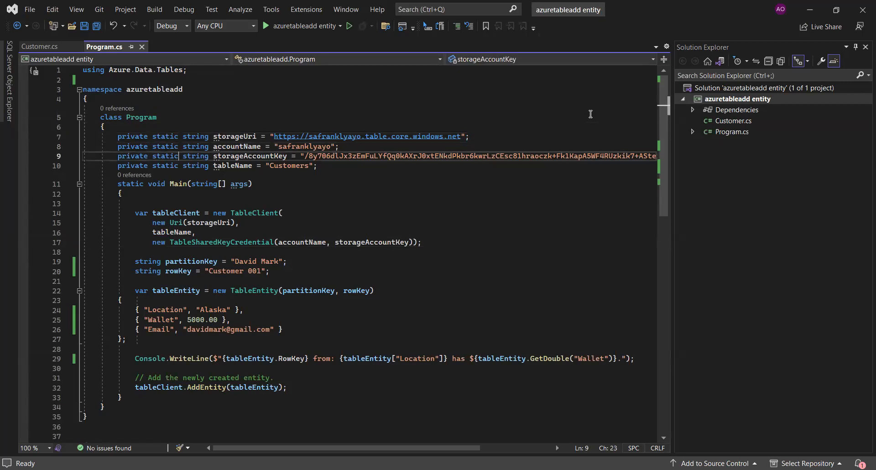
click(224, 147)
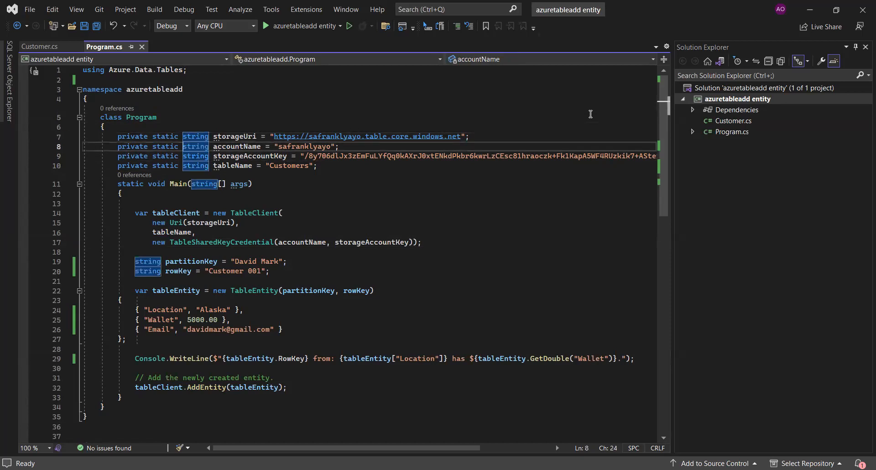
click(234, 166)
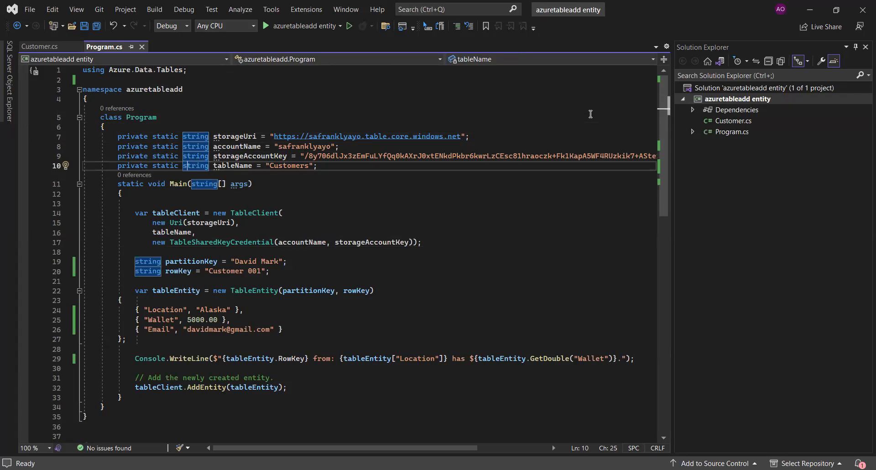
click(234, 146)
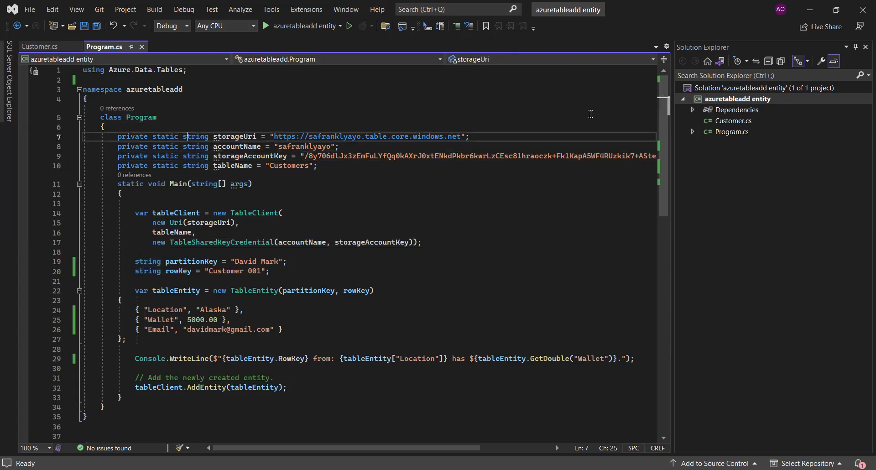
click(187, 183)
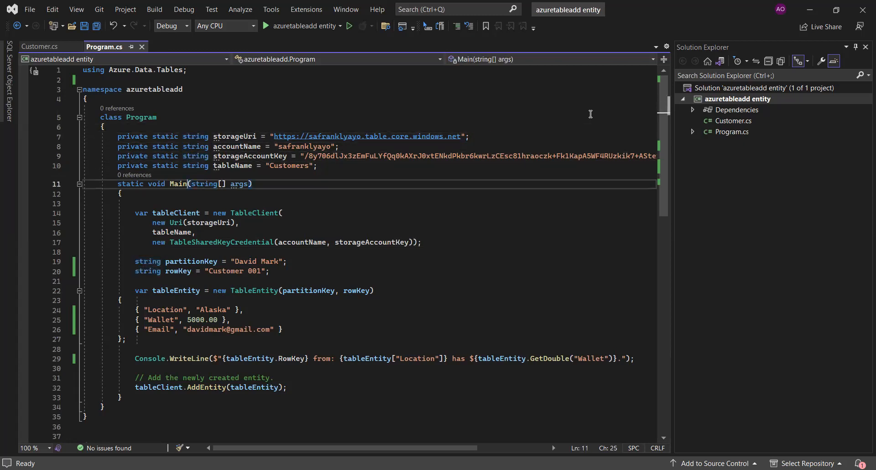
double_click(179, 183)
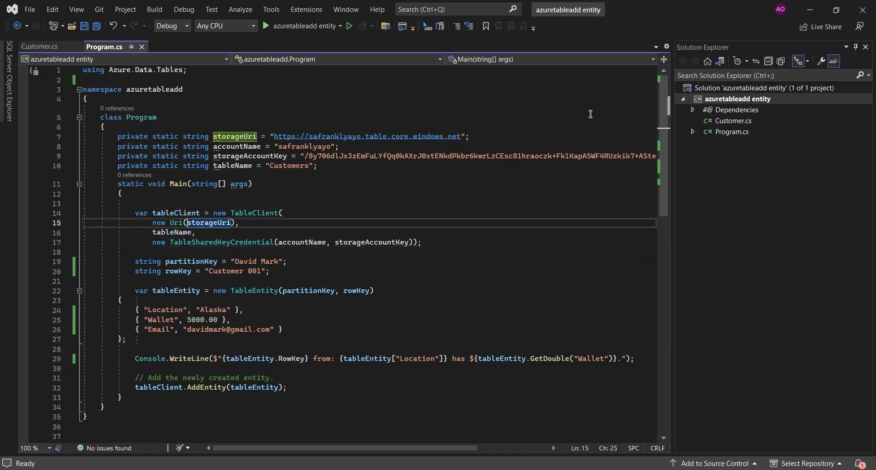
click(187, 232)
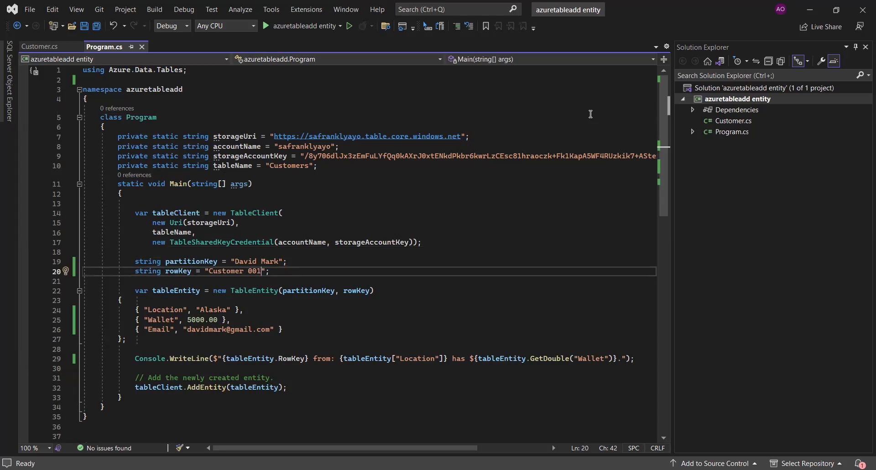
click(262, 261)
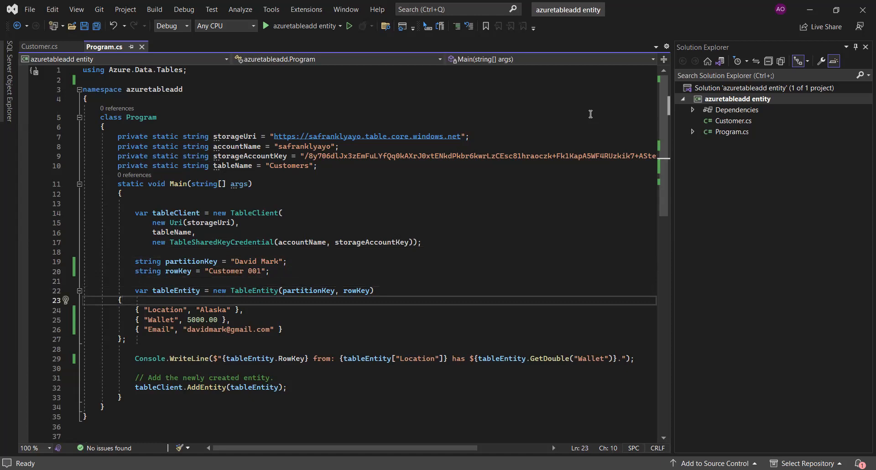
double_click(254, 290)
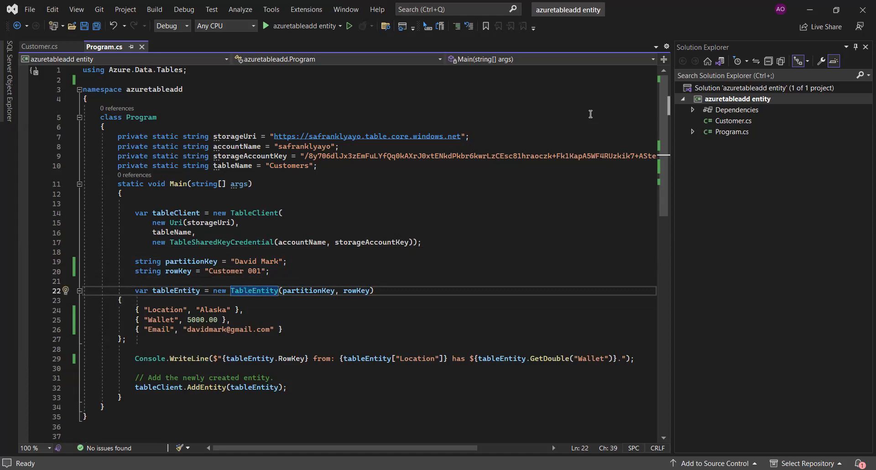
click(270, 290)
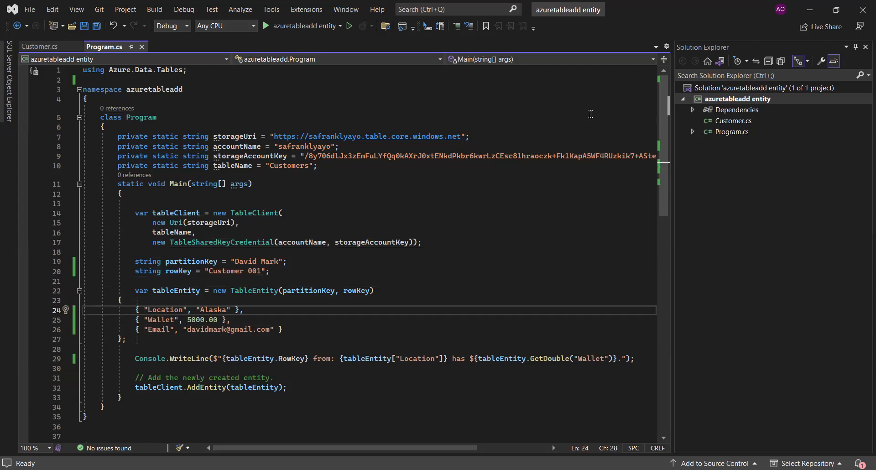
click(177, 309)
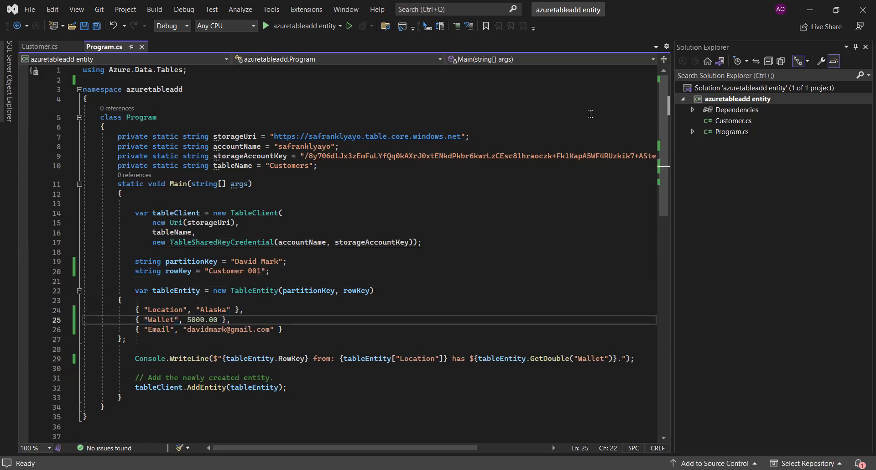
click(159, 320)
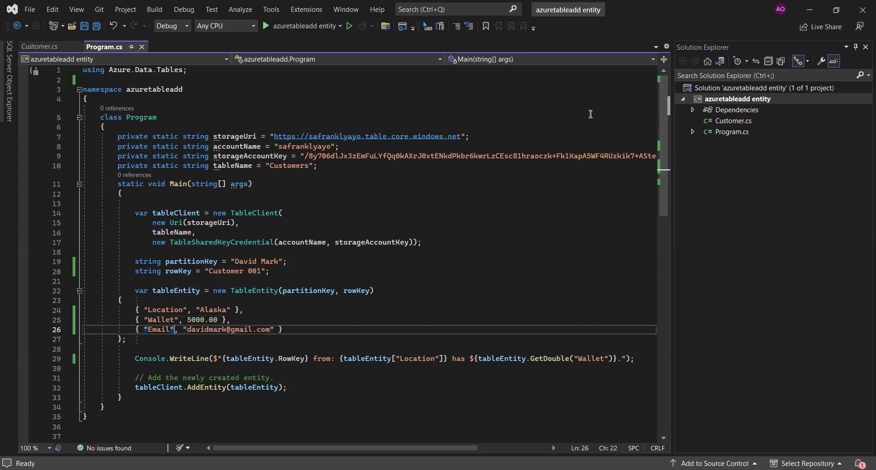
click(194, 329)
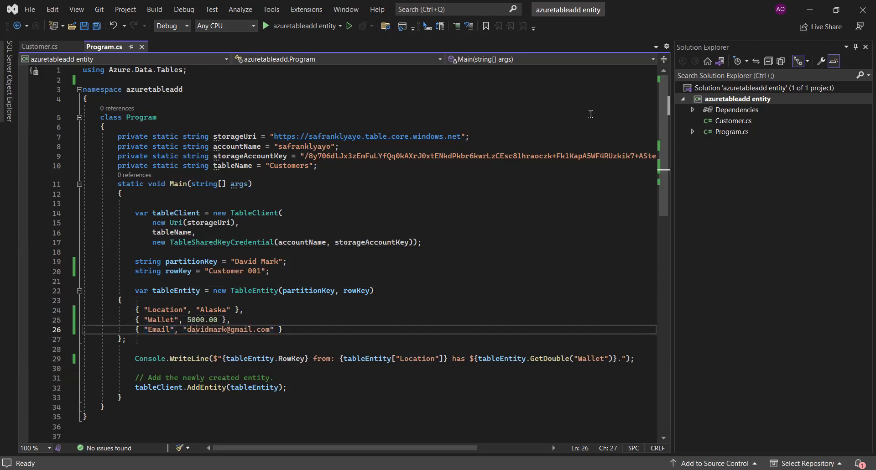
click(216, 329)
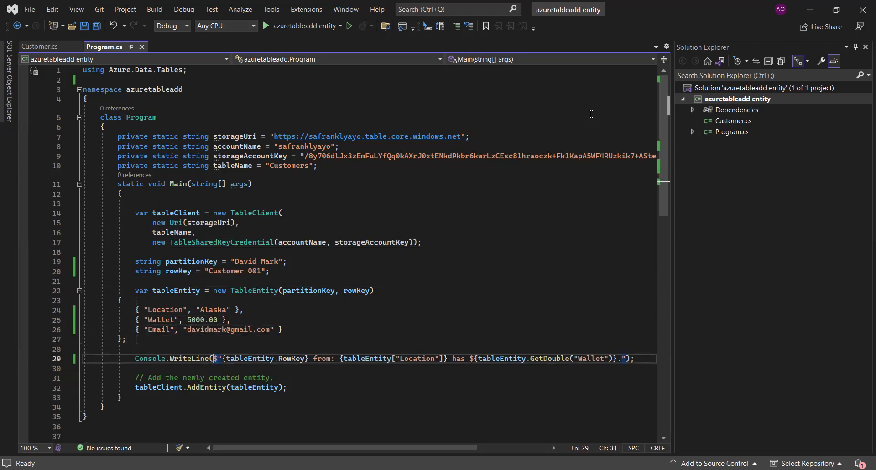
Review the WriteLine message and tableEntity usages, ending the message with 'naira.'
double_click(190, 358)
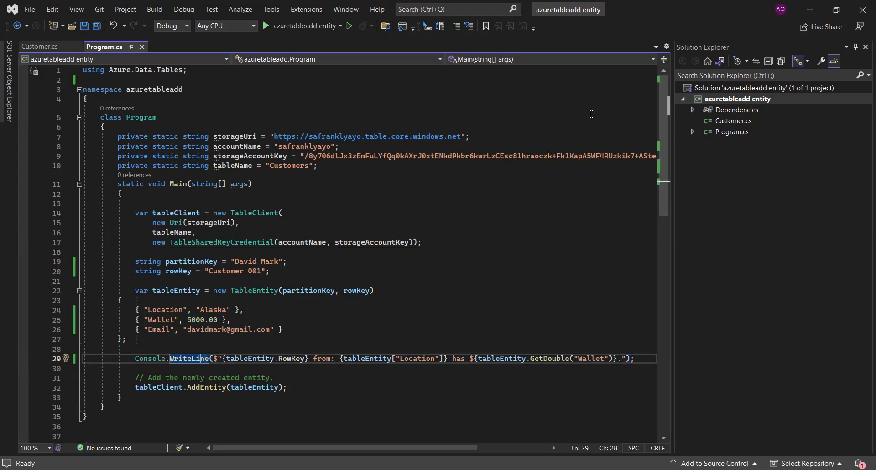
click(239, 358)
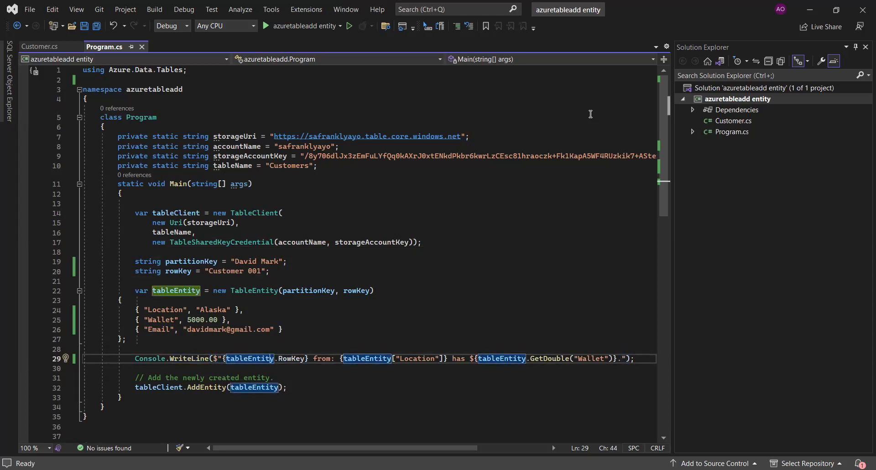
click(291, 358)
text( naira)
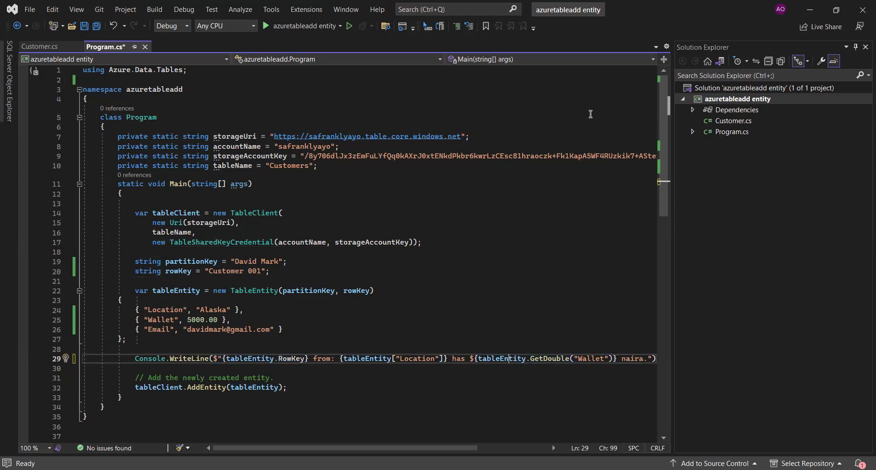
click(441, 358)
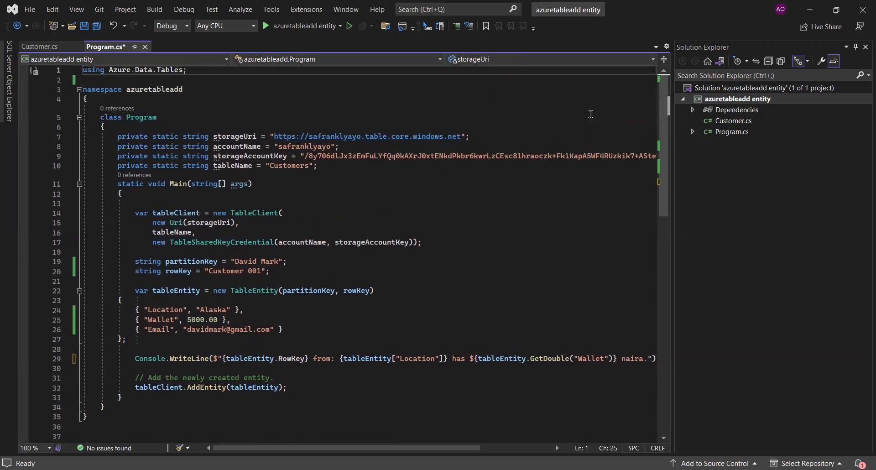
Save Program.cs and run it, printing 'Customer 001 from: Alaska has $5000 naira.'
key(ctrl+s)
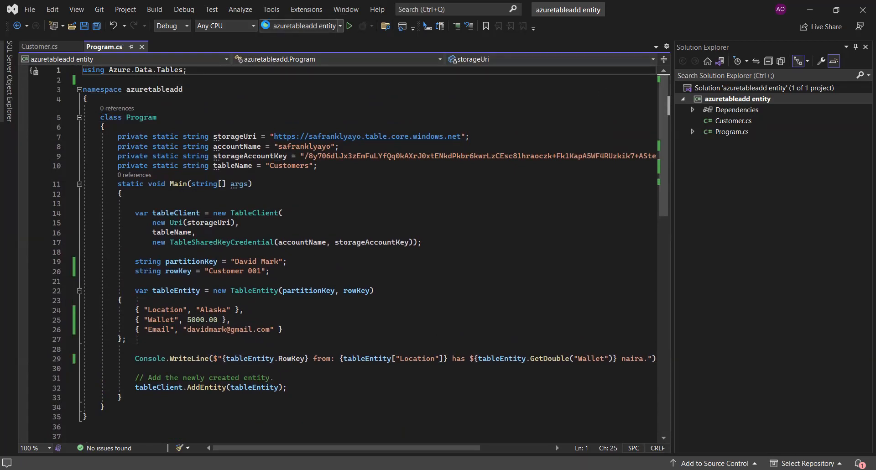
click(349, 25)
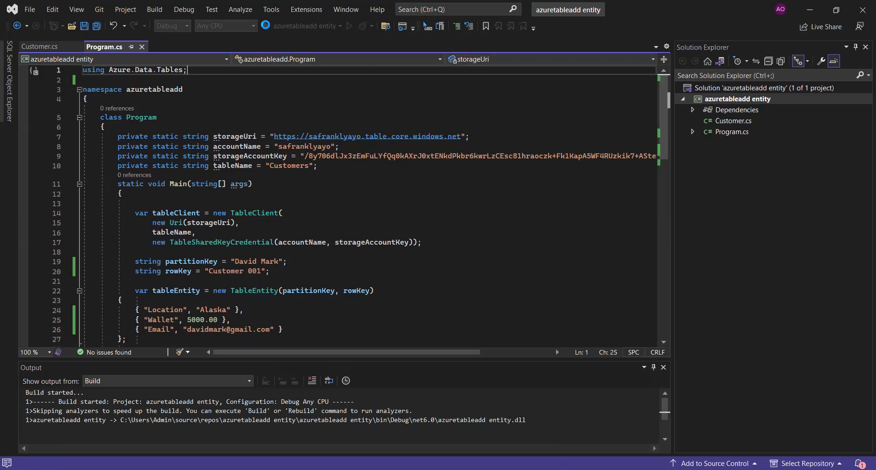
click(346, 26)
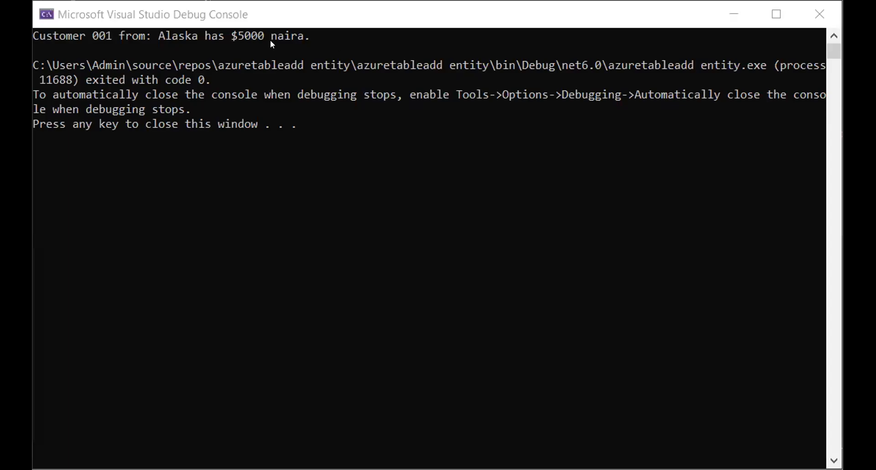
mouse_move(95, 42)
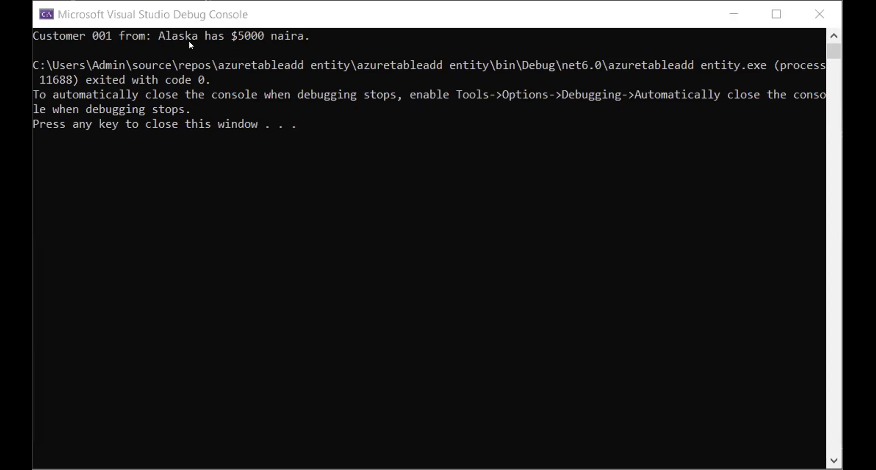
mouse_move(292, 45)
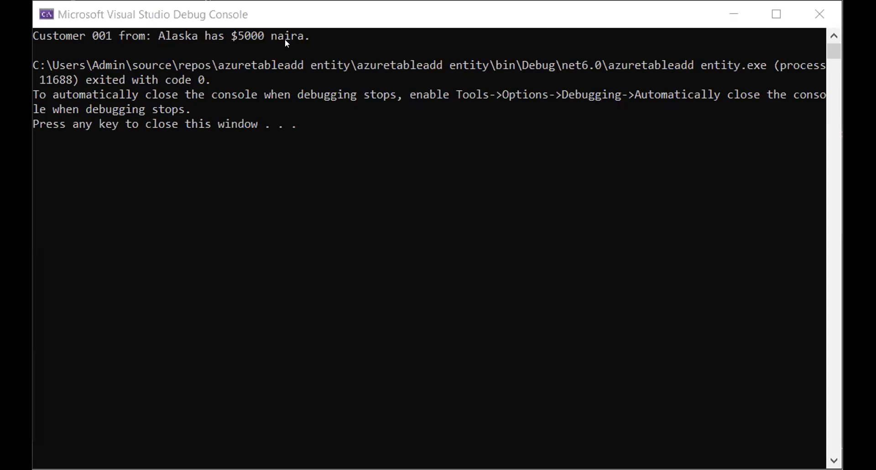
mouse_move(260, 52)
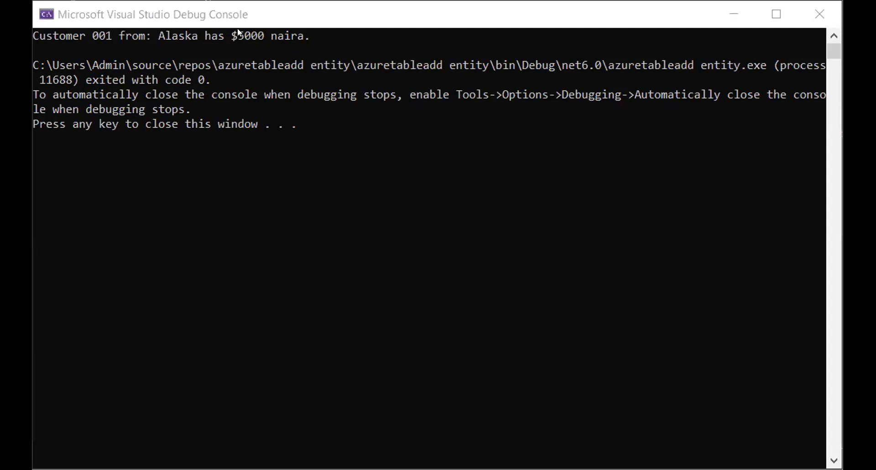
mouse_move(361, 115)
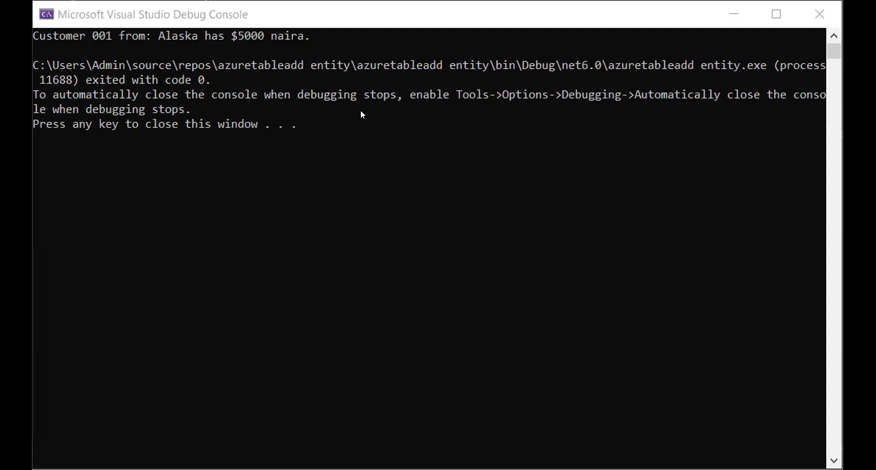
mouse_move(720, 204)
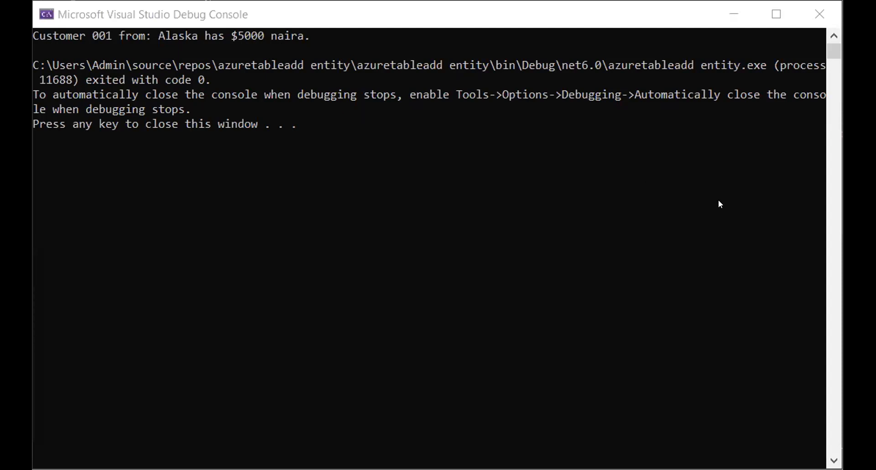
mouse_move(719, 135)
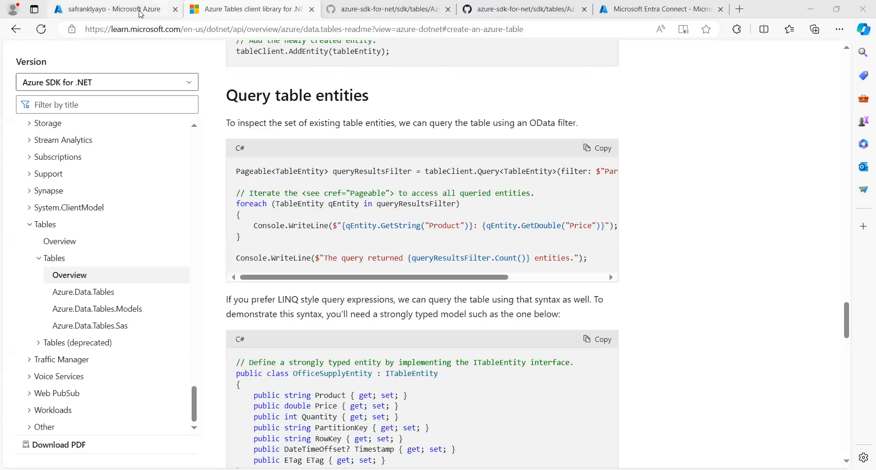
Refresh the Customers table and scroll to Customer 001's Location Alaska and Wallet 5000.0
click(106, 9)
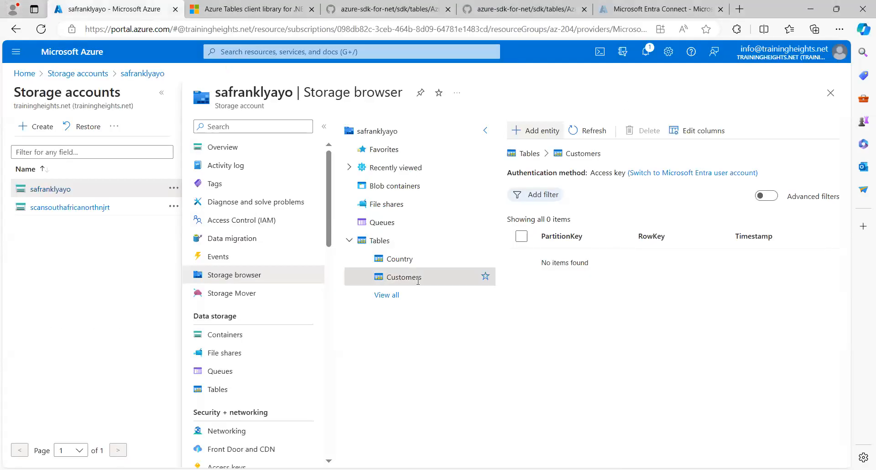
mouse_move(655, 285)
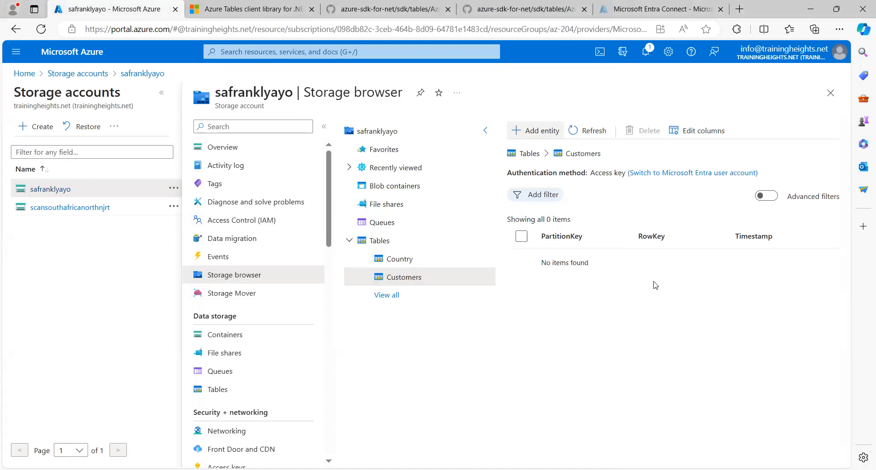
mouse_move(624, 270)
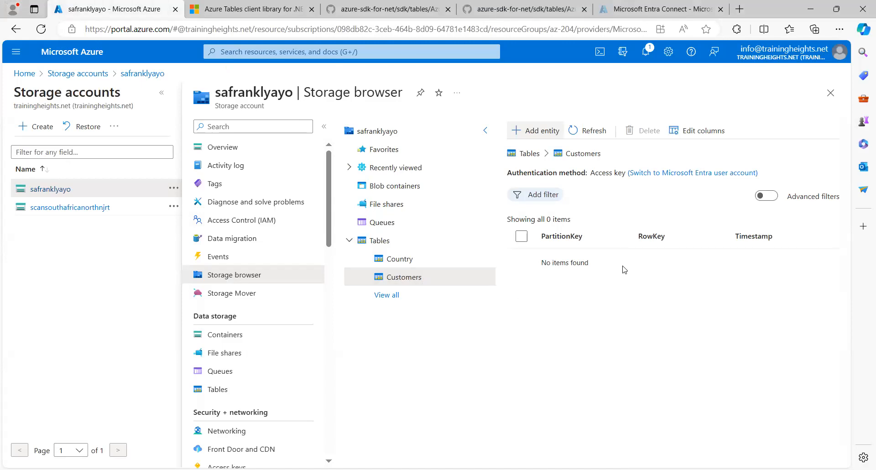
mouse_move(611, 263)
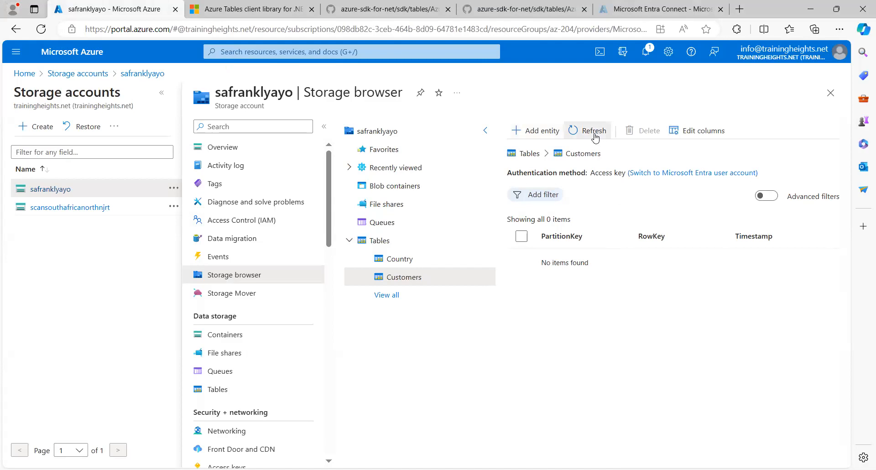
click(593, 130)
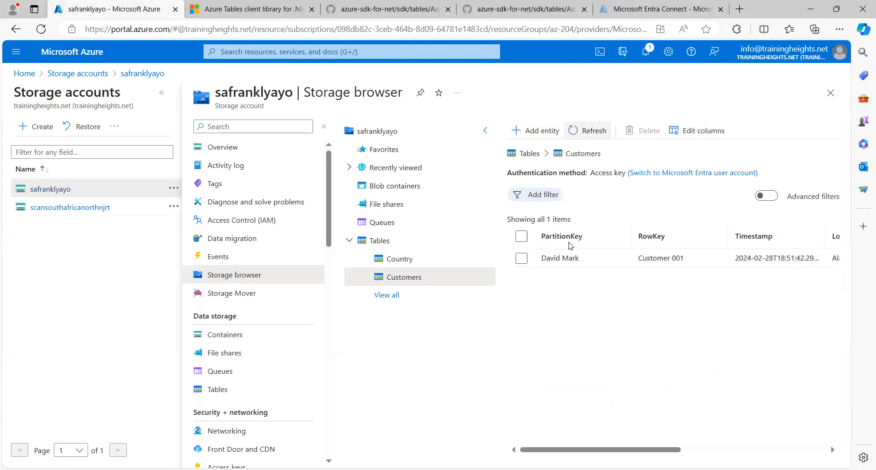
mouse_move(657, 233)
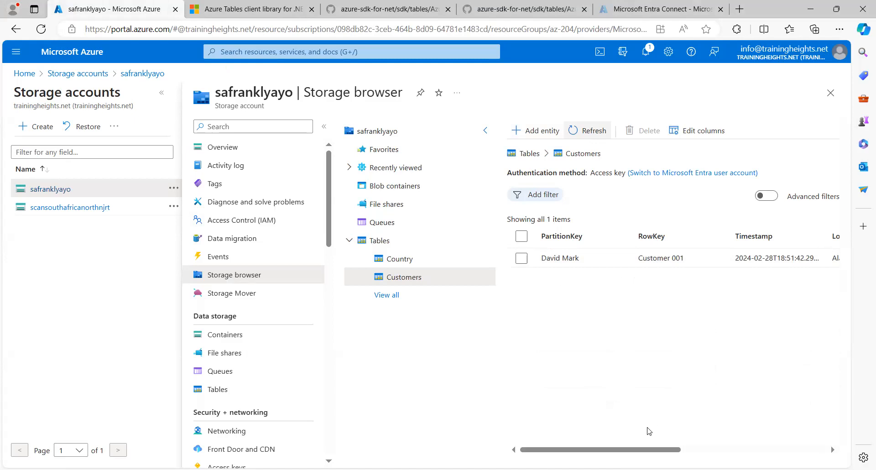
drag(601, 449, 651, 449)
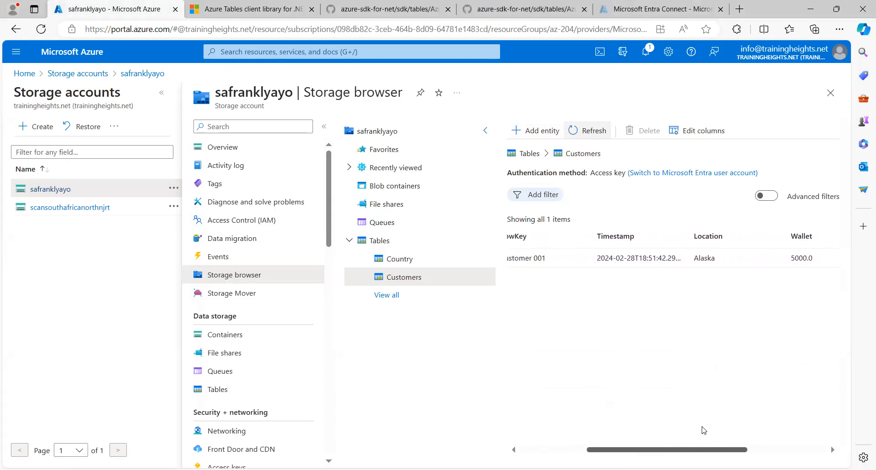
scroll(left, 3)
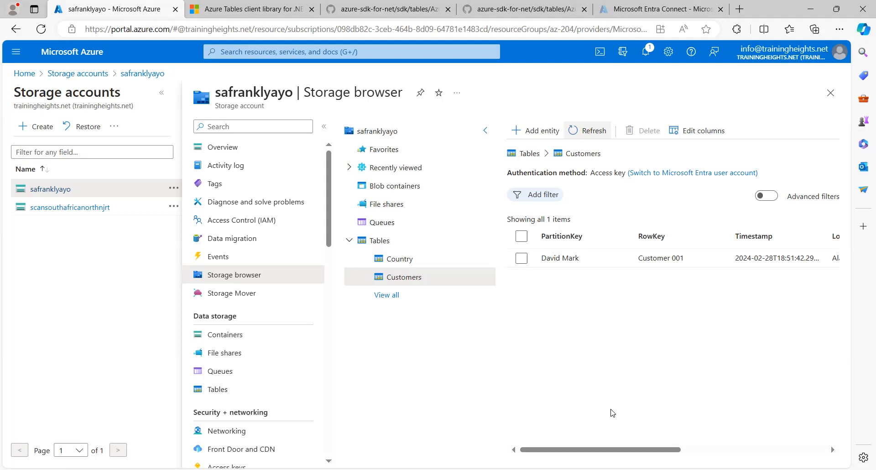
mouse_move(757, 334)
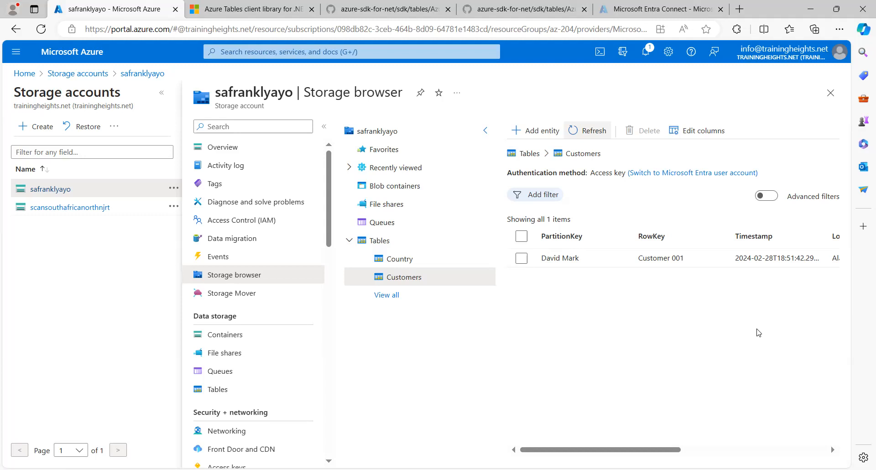
mouse_move(699, 296)
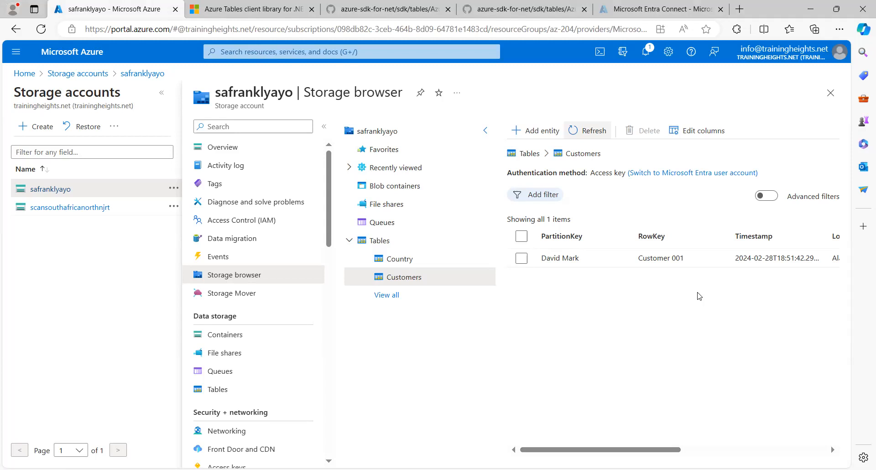
mouse_move(672, 311)
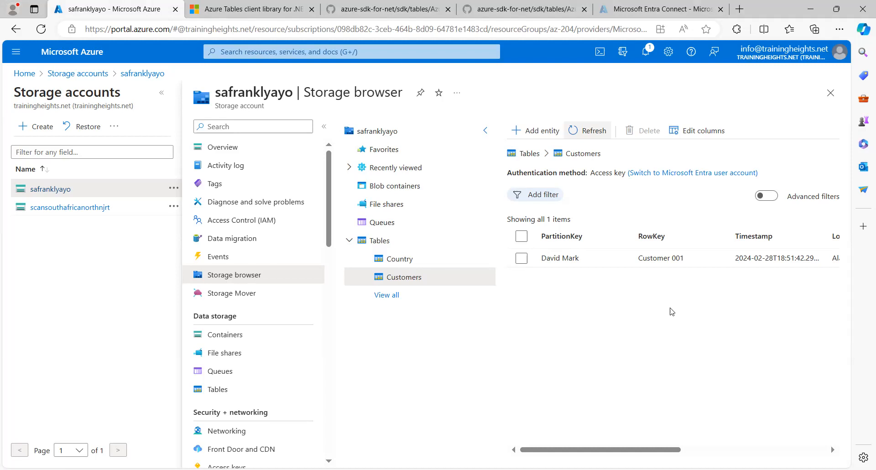
mouse_move(669, 318)
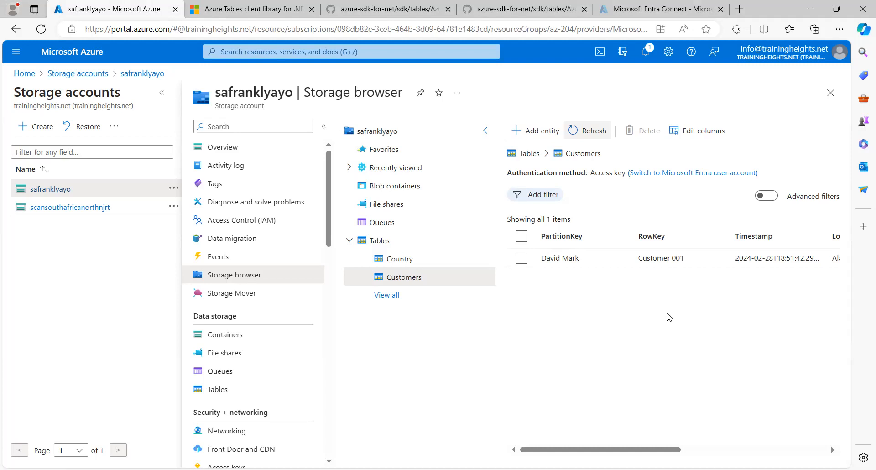